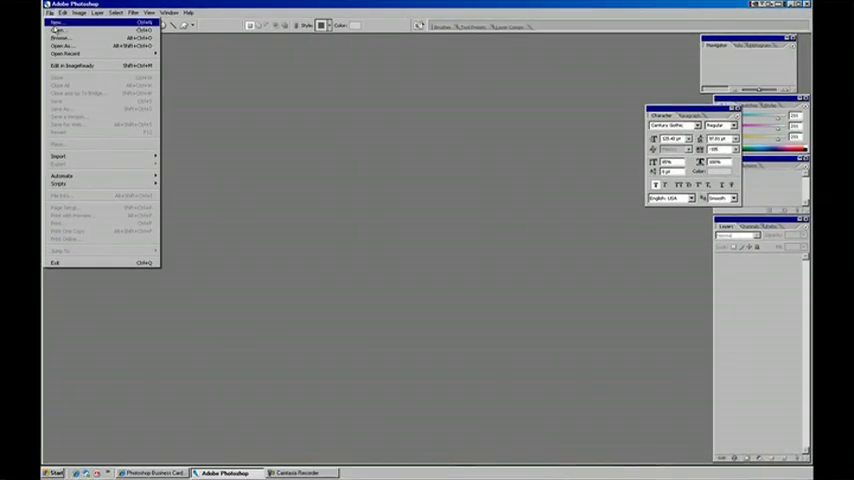
- Create a new Letter-size document with a white background
left_click(58, 22)
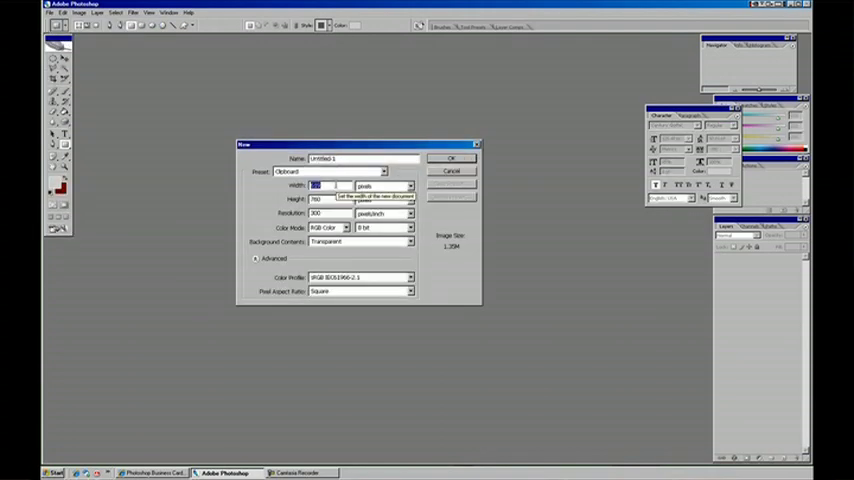
left_click(384, 172)
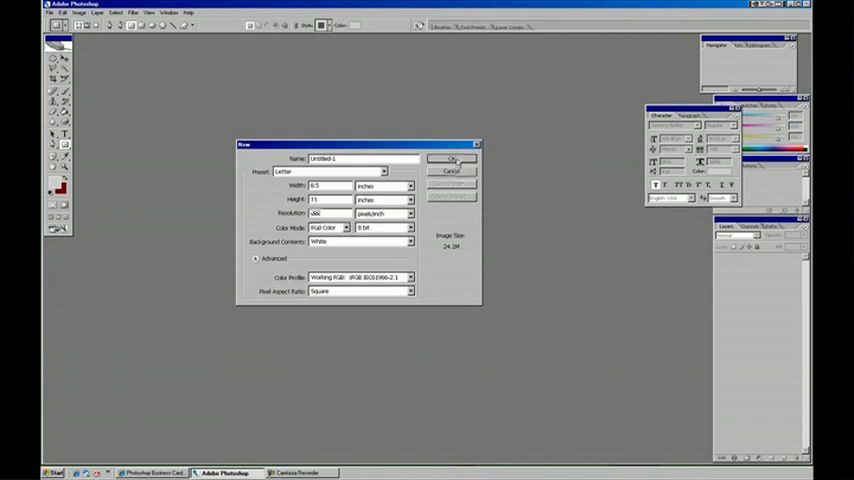
left_click(452, 160)
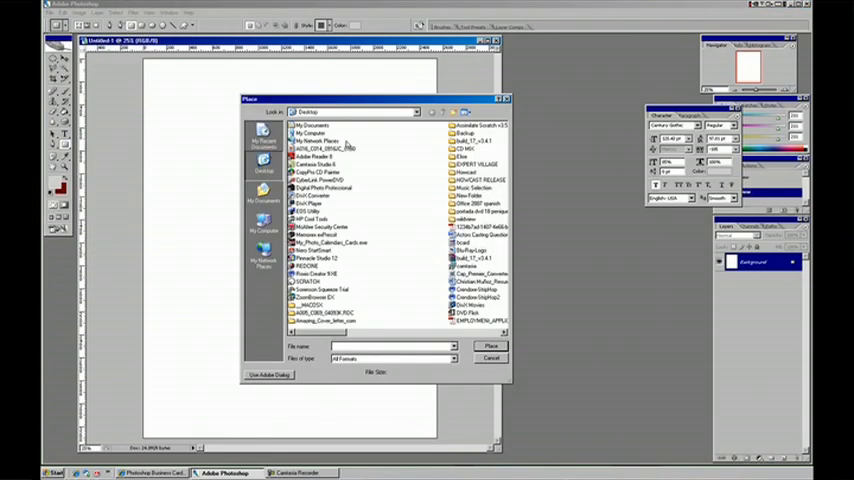
- Place the bus photo at the top of the page and the woman's photo below it
left_click(322, 148)
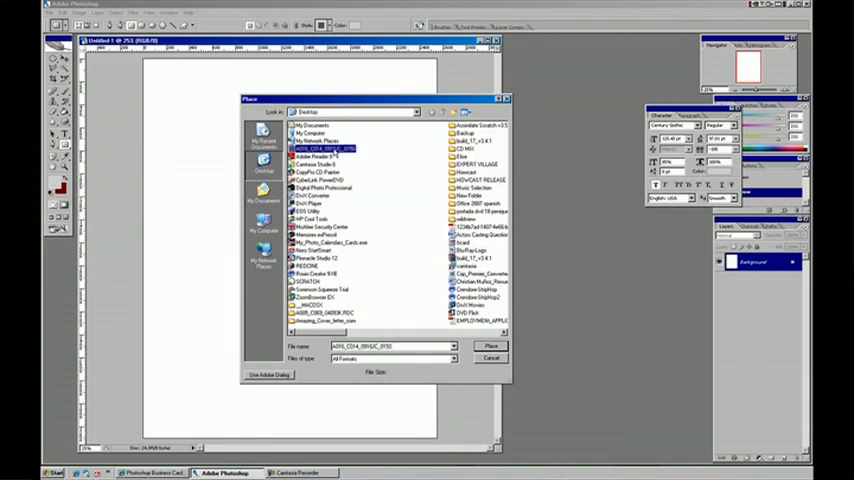
left_click(492, 346)
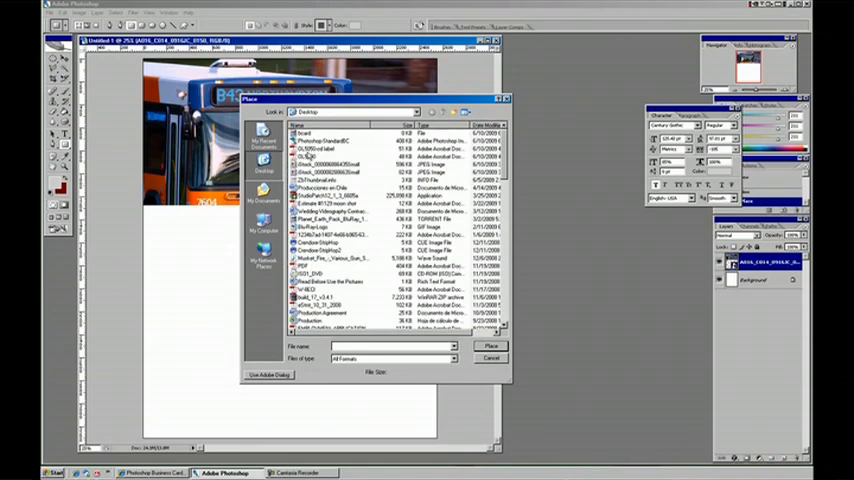
left_click(492, 346)
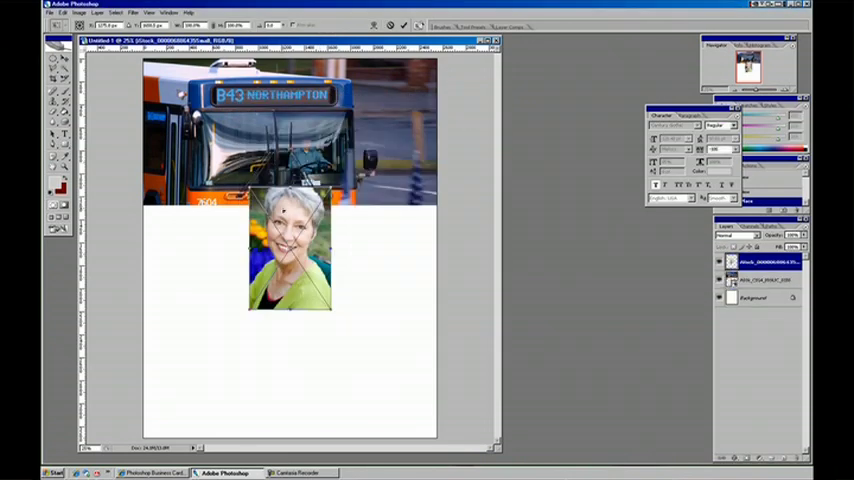
- Move the portrait left under the bus and position the placed cartoon man on the right
left_click_drag(288, 250, 188, 280)
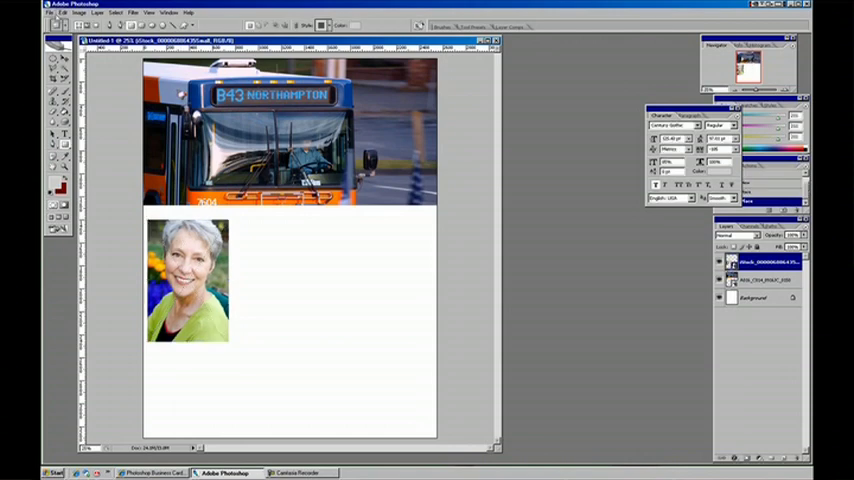
left_click(24, 12)
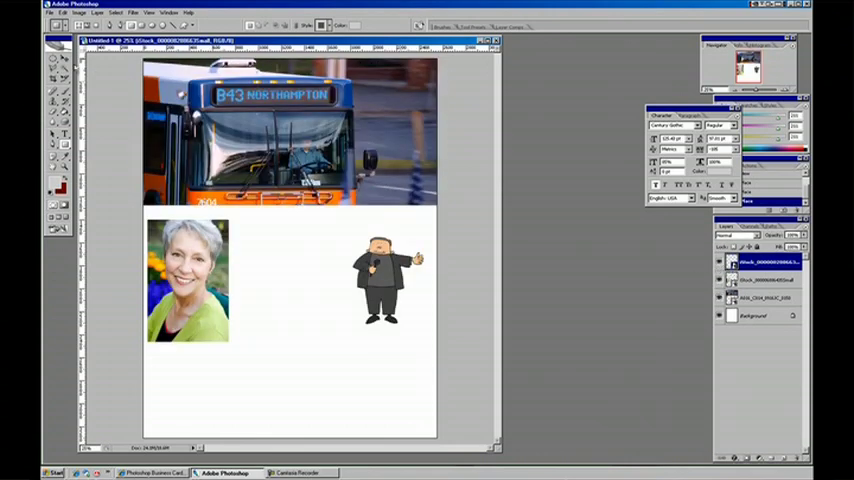
left_click_drag(290, 130, 290, 260)
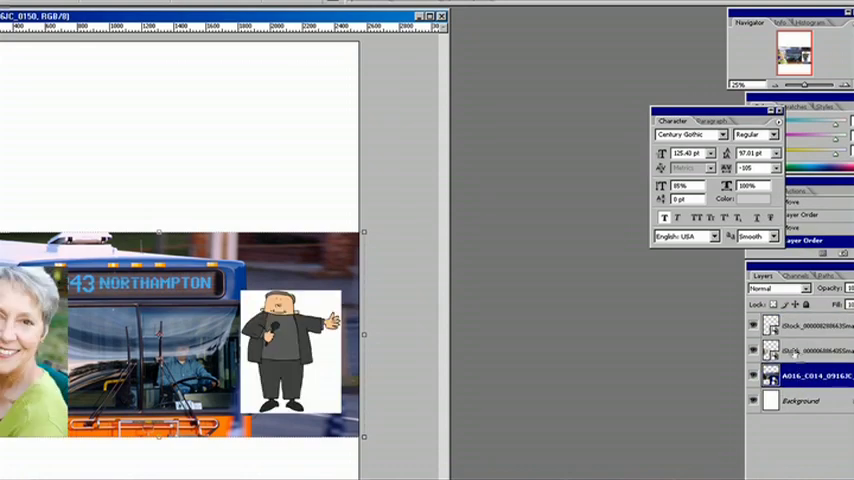
mouse_move(308, 264)
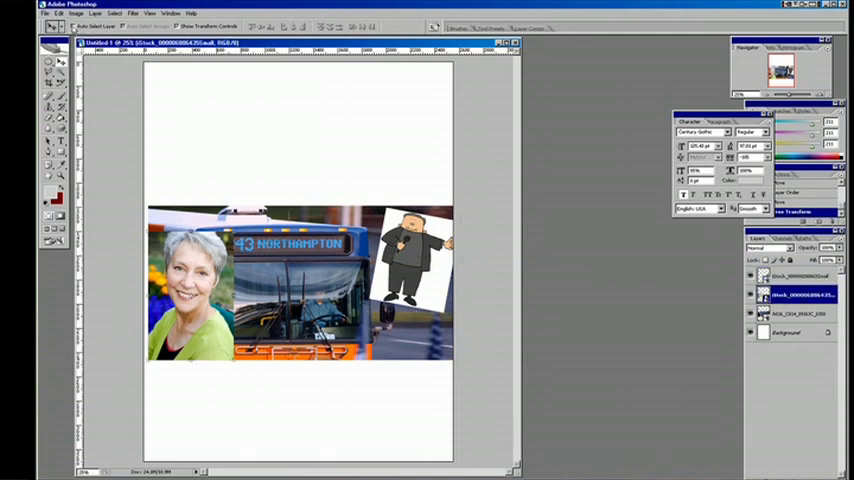
- Scale the bus and move the portrait and cartoon layers to overlap it in a collage band
left_click(790, 284)
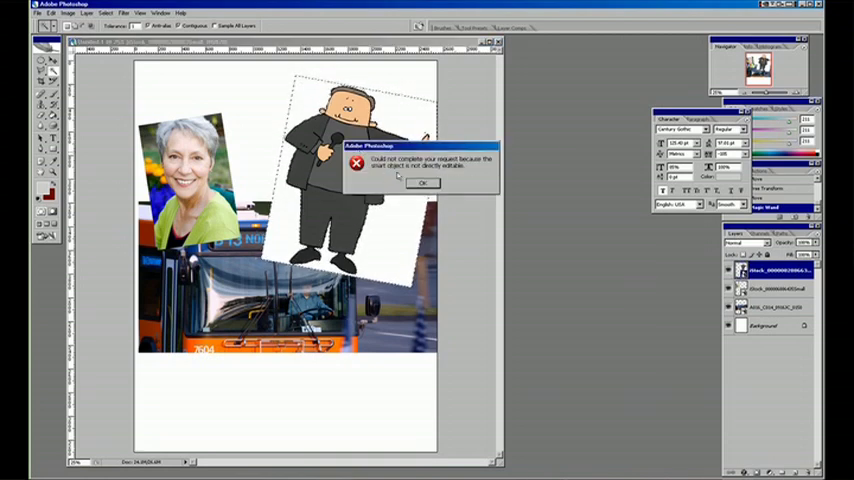
- Dismiss the warning that the cartoon man smart object is not directly editable
left_click(420, 184)
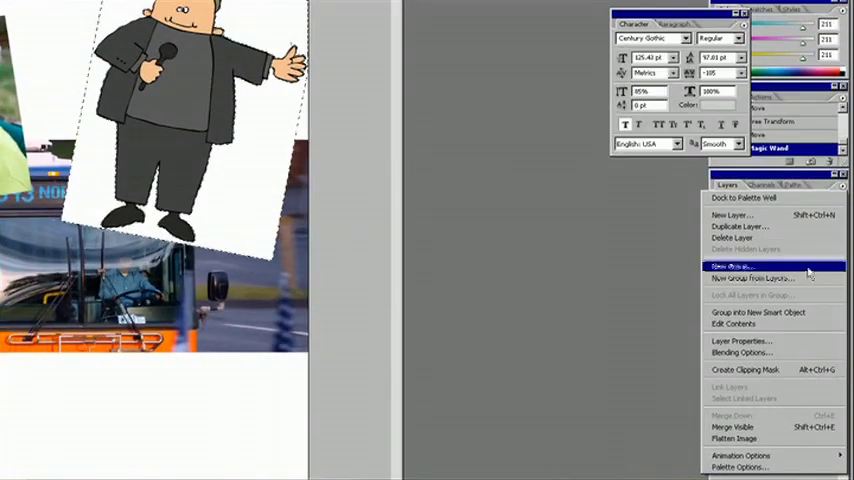
mouse_move(800, 318)
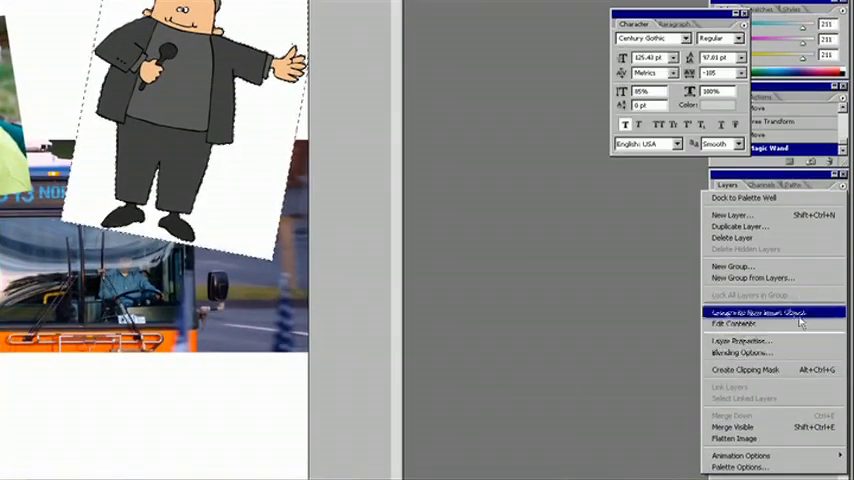
mouse_move(776, 438)
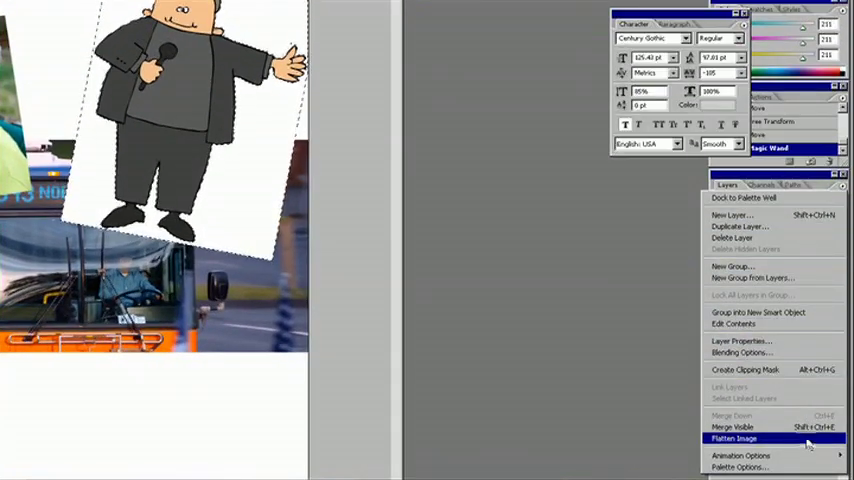
left_click(734, 438)
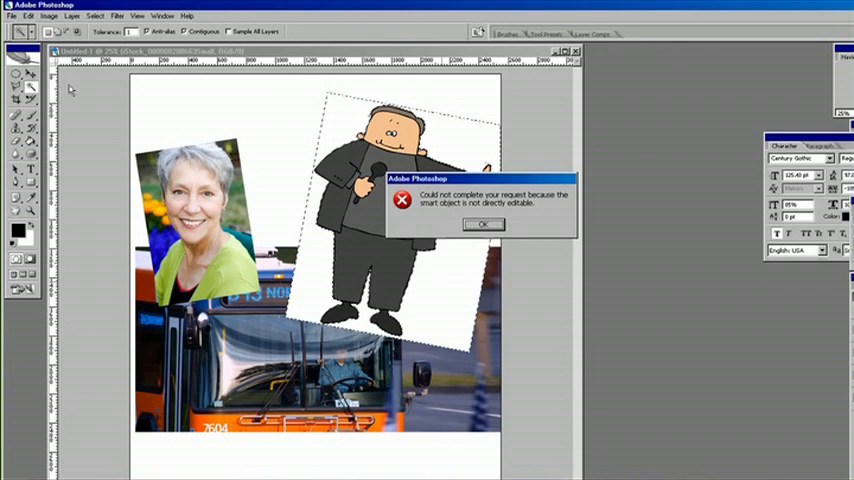
left_click(482, 224)
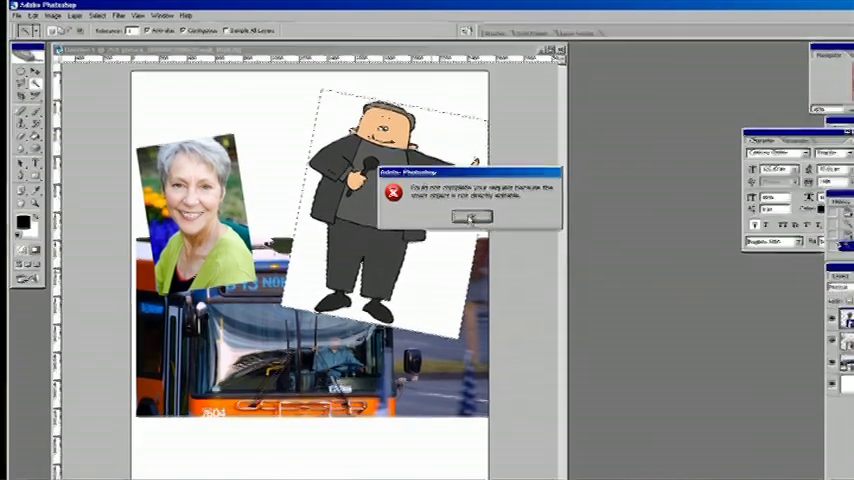
left_click(470, 216)
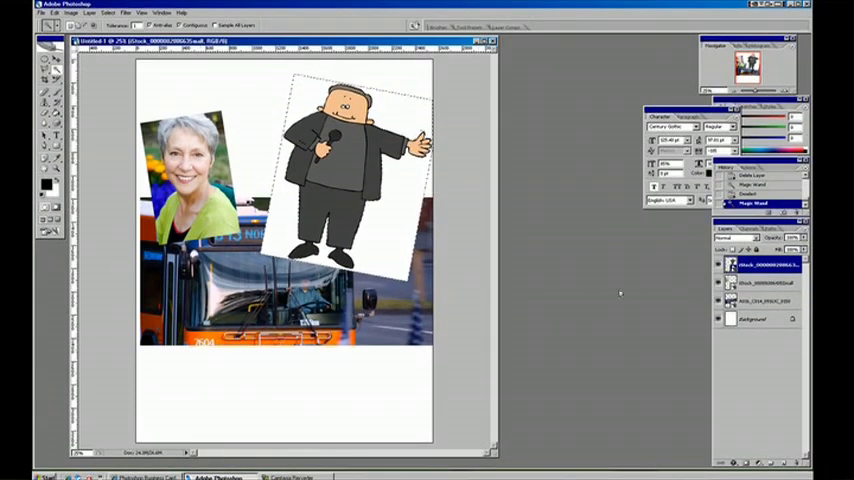
left_click(108, 12)
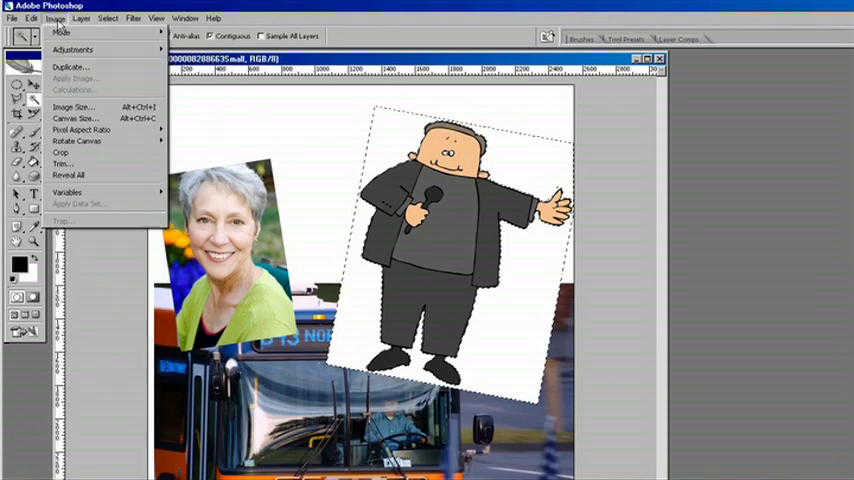
- Browse the Layer menu's Rasterize > Smart Object option for the cartoon man's layer
left_click(32, 18)
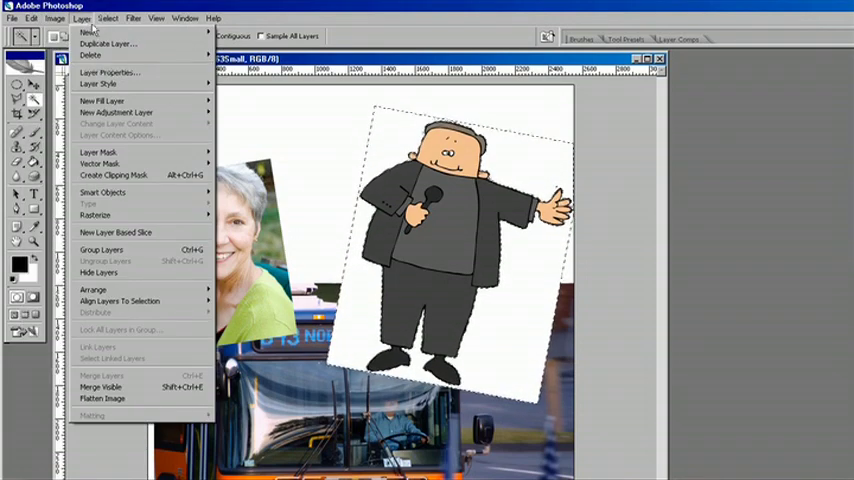
mouse_move(96, 216)
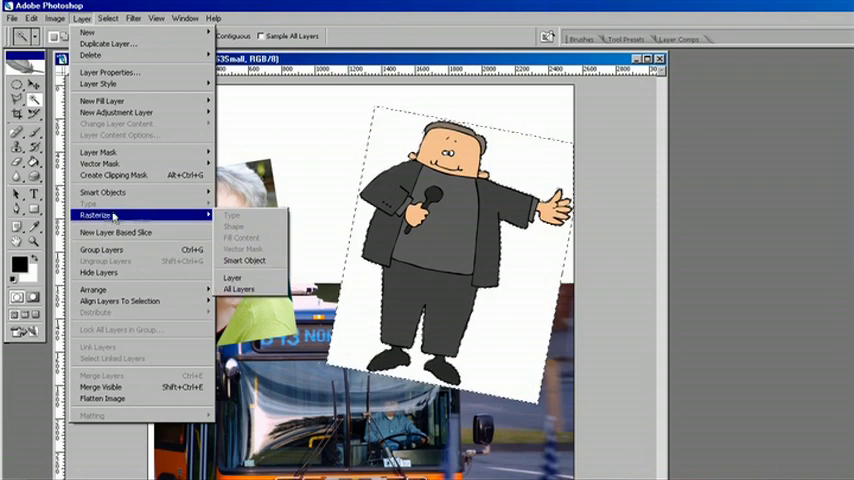
mouse_move(244, 260)
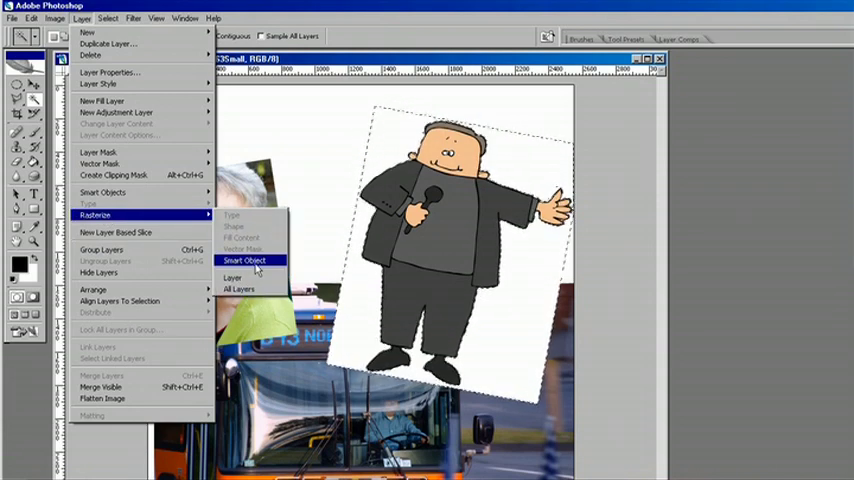